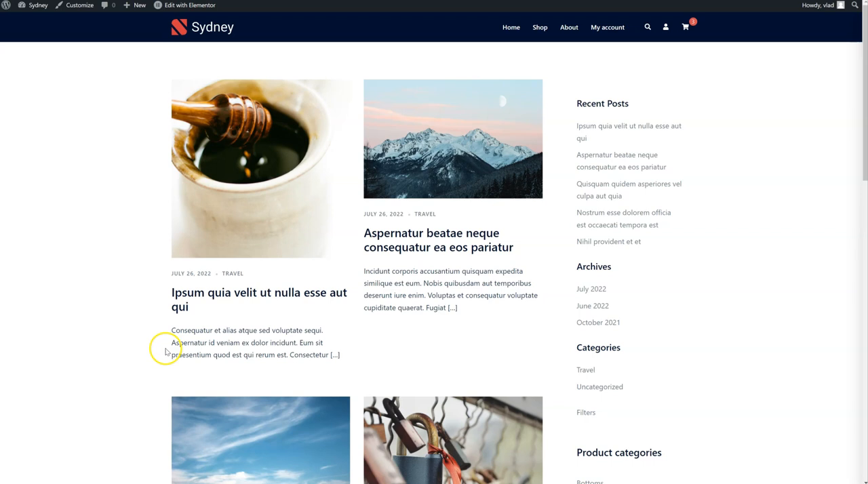
{"action": "mouse_move", "coordinate": [165, 350]}
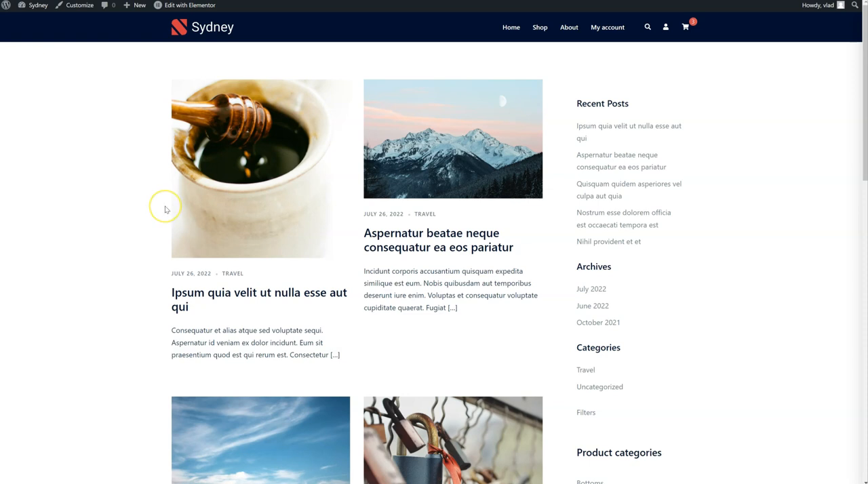
{"action": "mouse_move", "coordinate": [80, 91]}
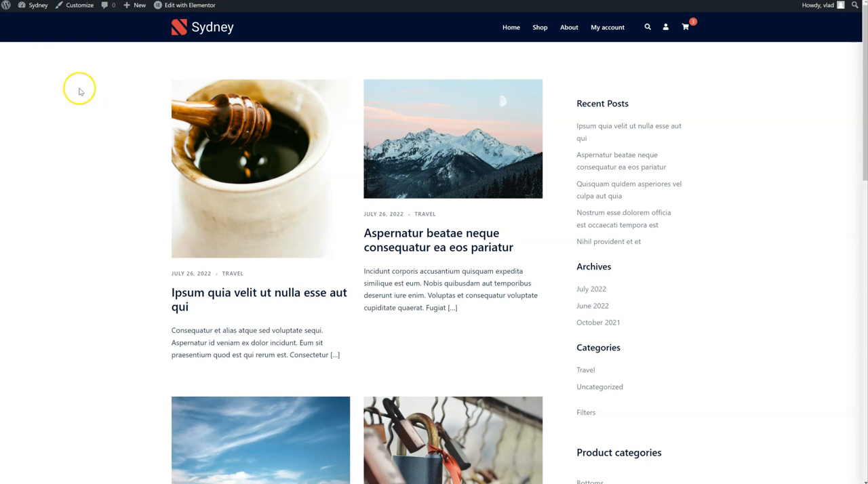
- Reach the Sydney theme dashboard from the admin bar and activate its Template Builder module
{"action": "left_click", "coordinate": [38, 6]}
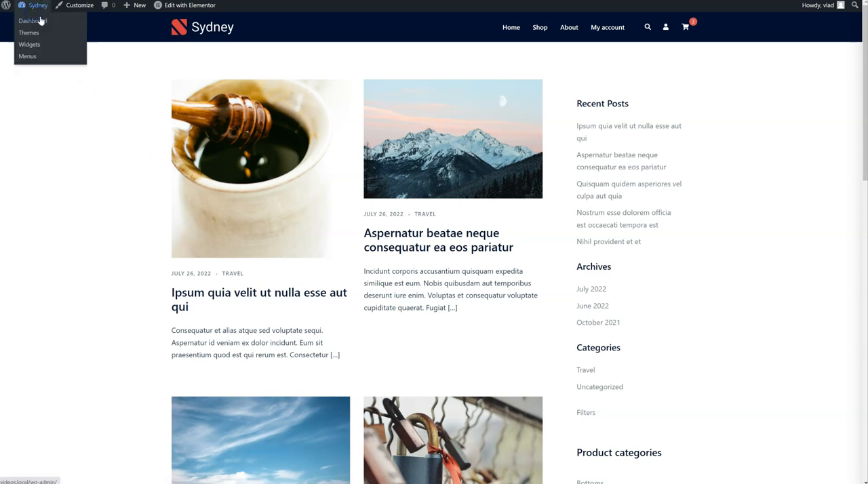
{"action": "left_click", "coordinate": [31, 20]}
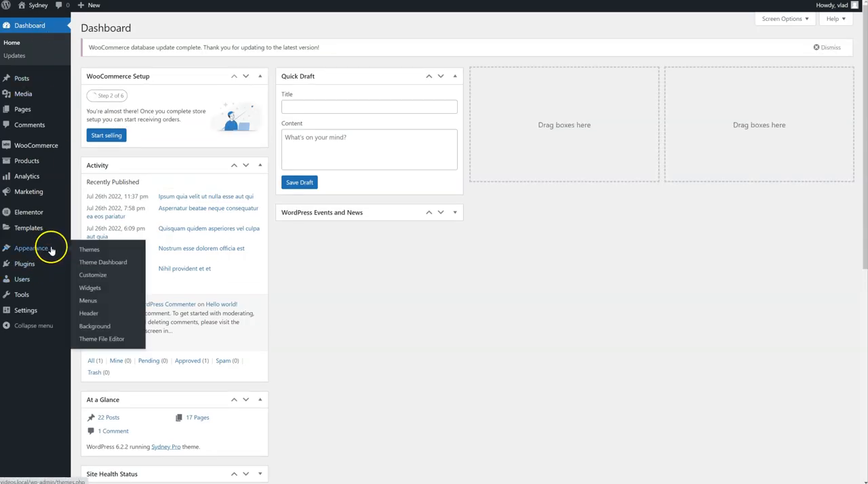
{"action": "left_click", "coordinate": [103, 262]}
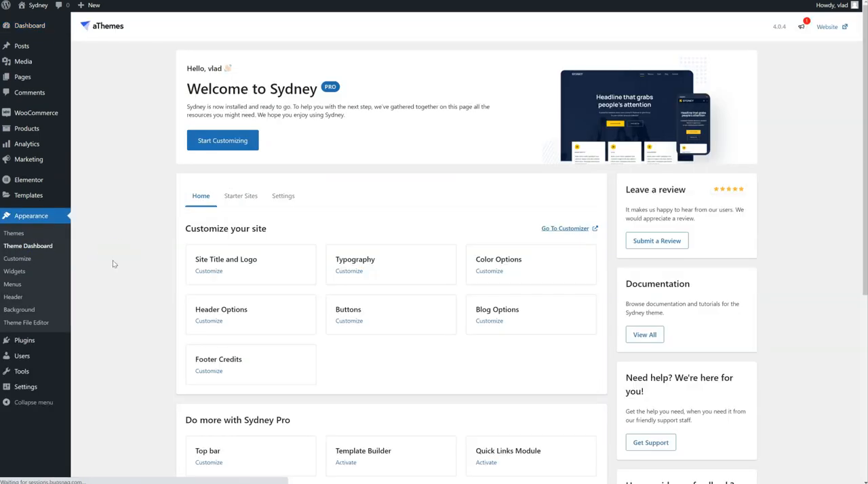
{"action": "scroll", "scroll_direction": "down", "scroll_amount": 3}
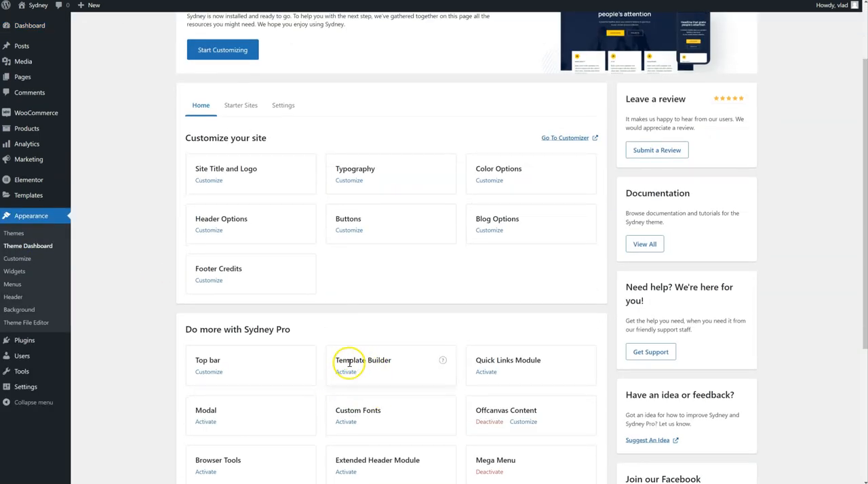
{"action": "scroll", "scroll_direction": "up", "scroll_amount": 3}
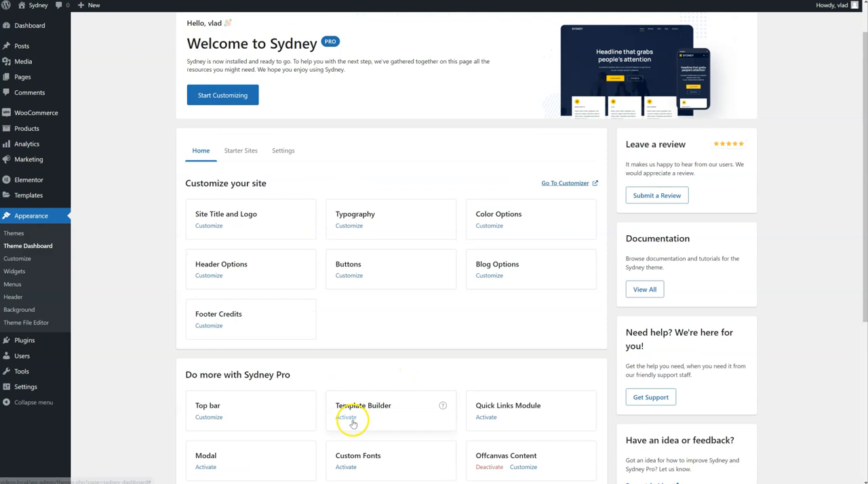
{"action": "left_click", "coordinate": [345, 418]}
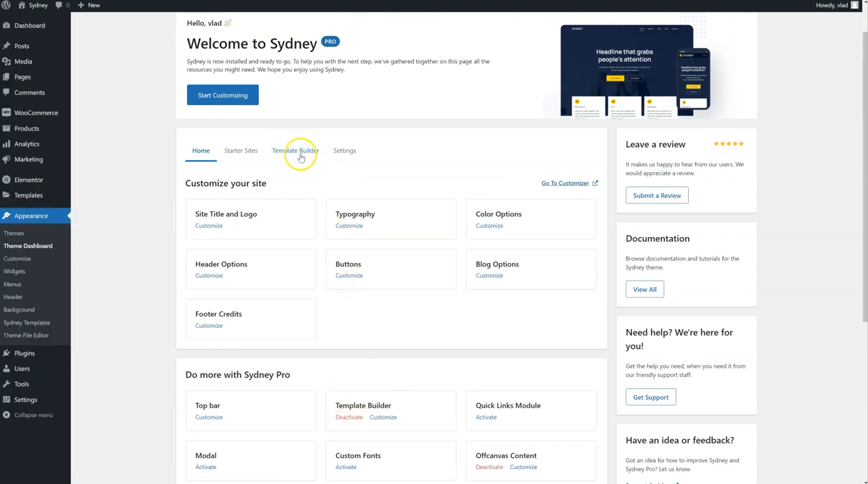
{"action": "mouse_move", "coordinate": [295, 151]}
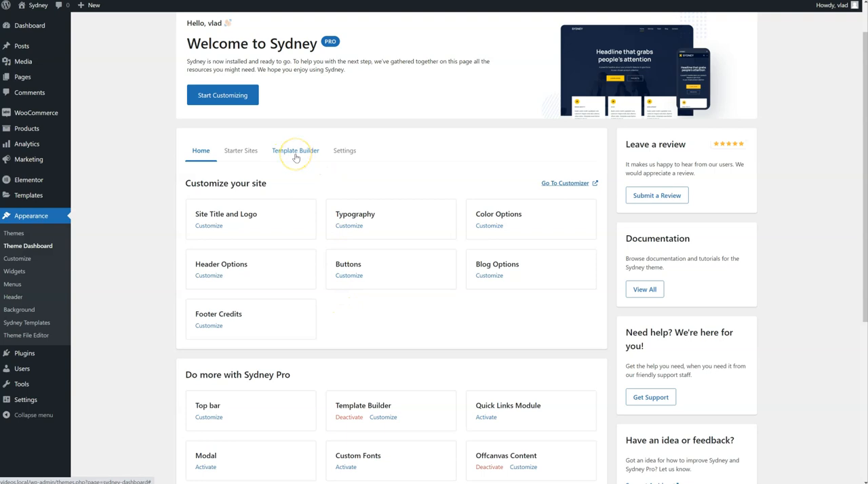
- Add a new template card beside the Global Template in the Template Builder
{"action": "left_click", "coordinate": [296, 151]}
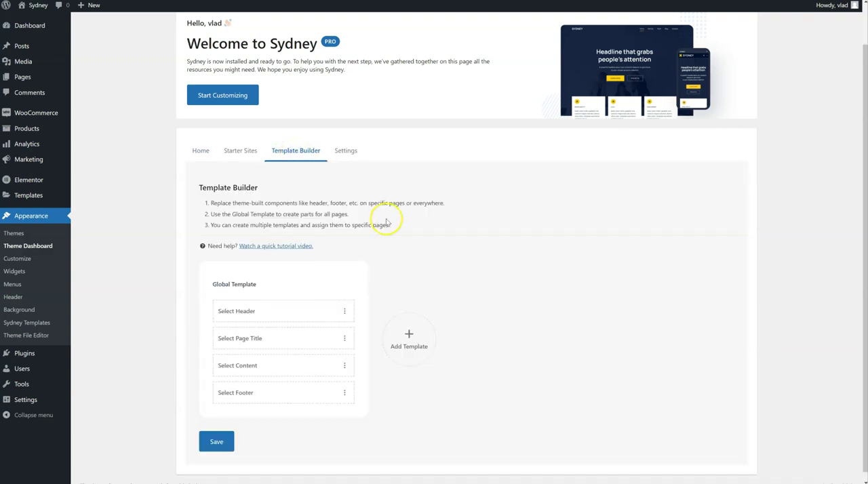
{"action": "mouse_move", "coordinate": [209, 323]}
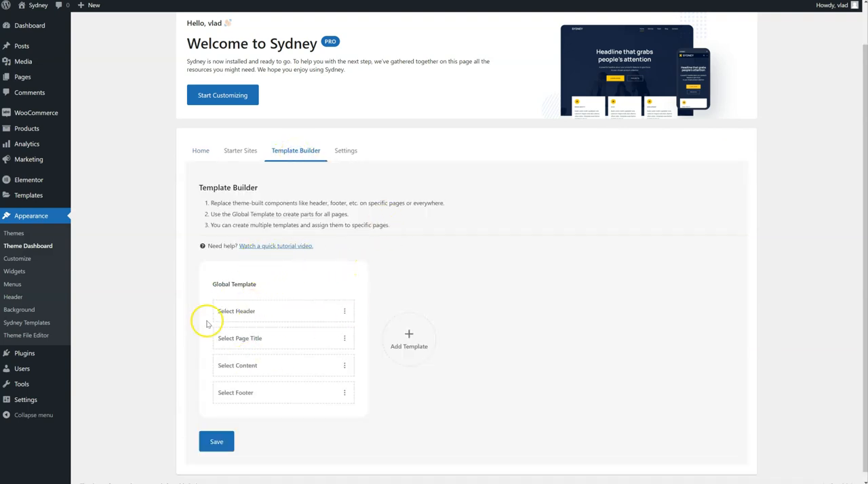
{"action": "mouse_move", "coordinate": [283, 360]}
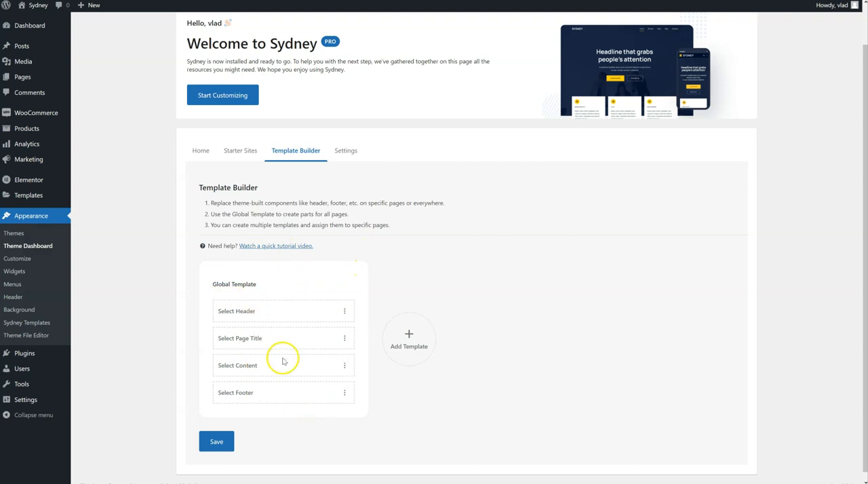
{"action": "mouse_move", "coordinate": [360, 399]}
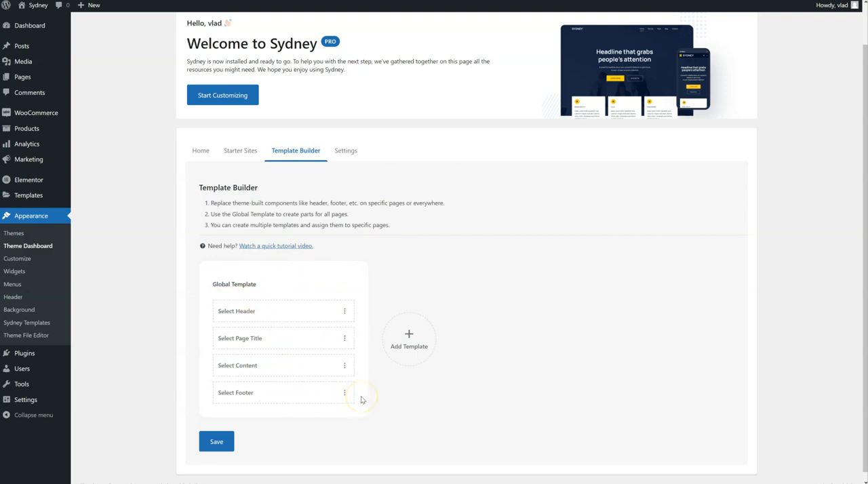
{"action": "mouse_move", "coordinate": [361, 399]}
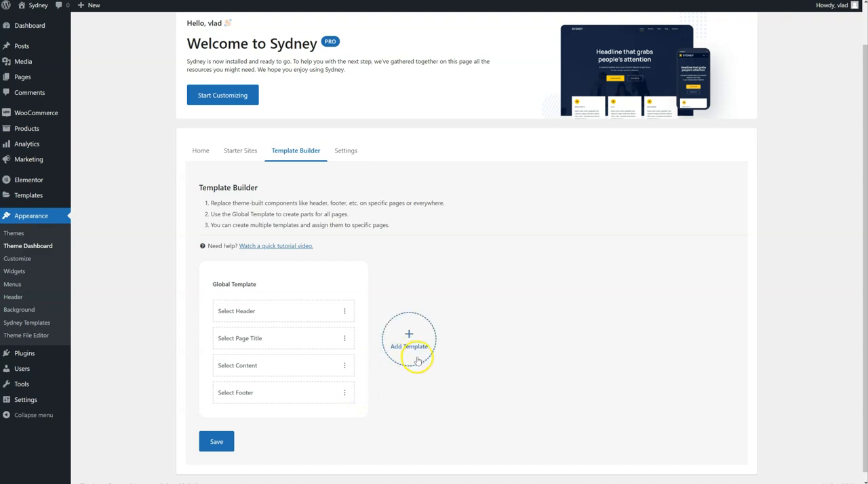
{"action": "left_click", "coordinate": [409, 339]}
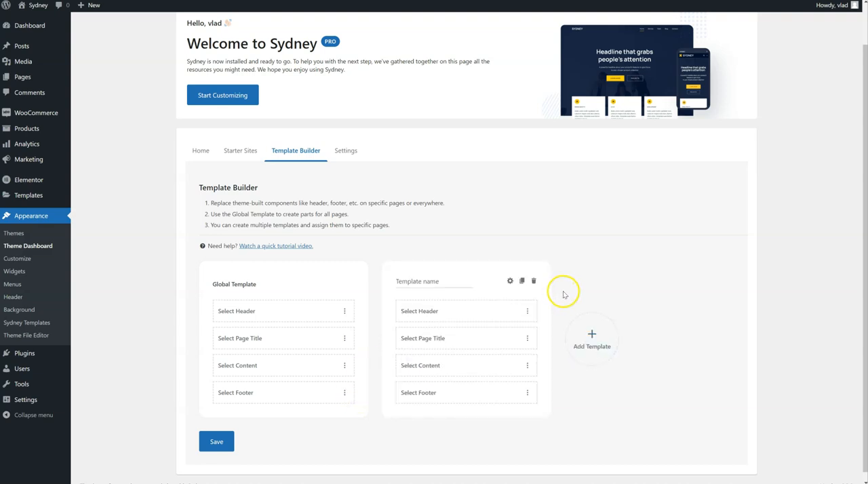
{"action": "mouse_move", "coordinate": [510, 280]}
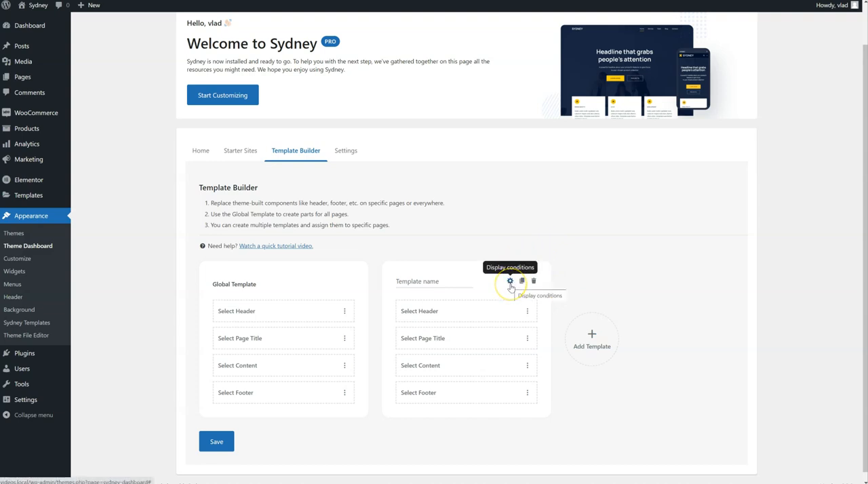
{"action": "mouse_move", "coordinate": [237, 283]}
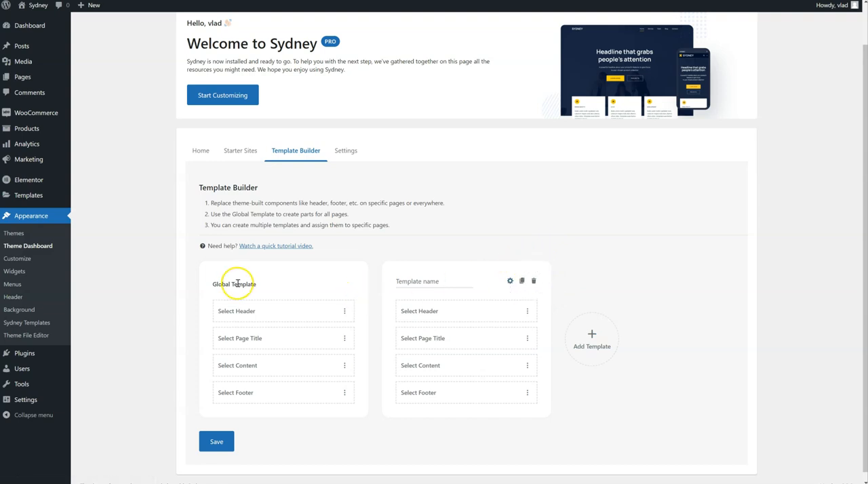
{"action": "mouse_move", "coordinate": [341, 297]}
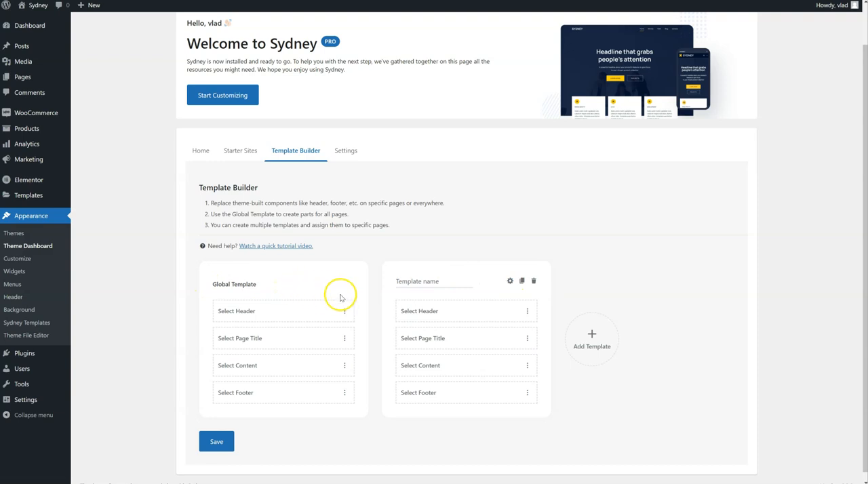
- Create a new header for the Global Template, choosing Elementor as the builder
{"action": "left_click", "coordinate": [344, 312]}
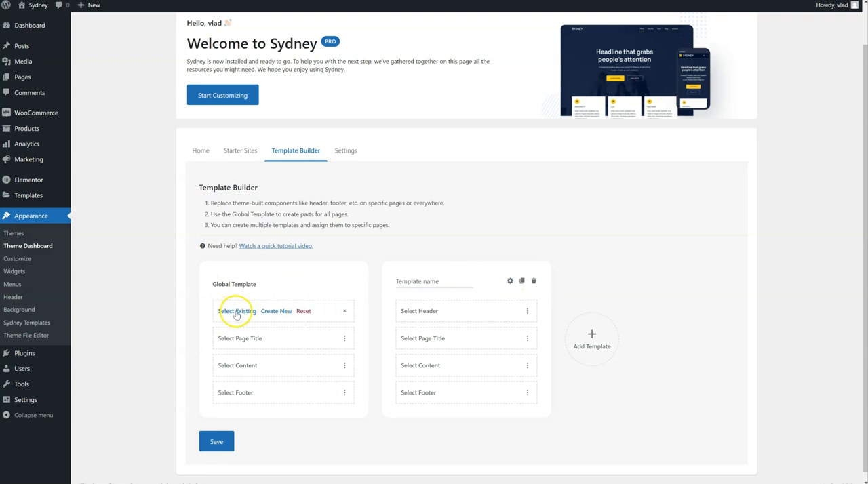
{"action": "mouse_move", "coordinate": [277, 314]}
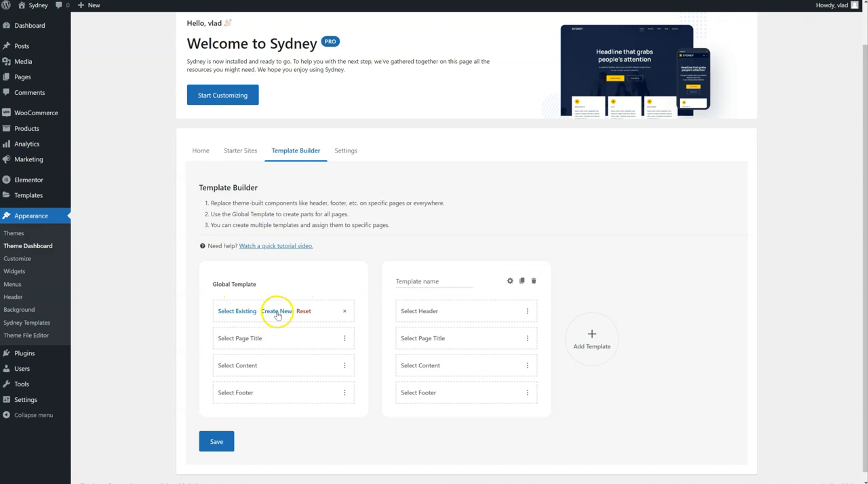
{"action": "left_click", "coordinate": [236, 310]}
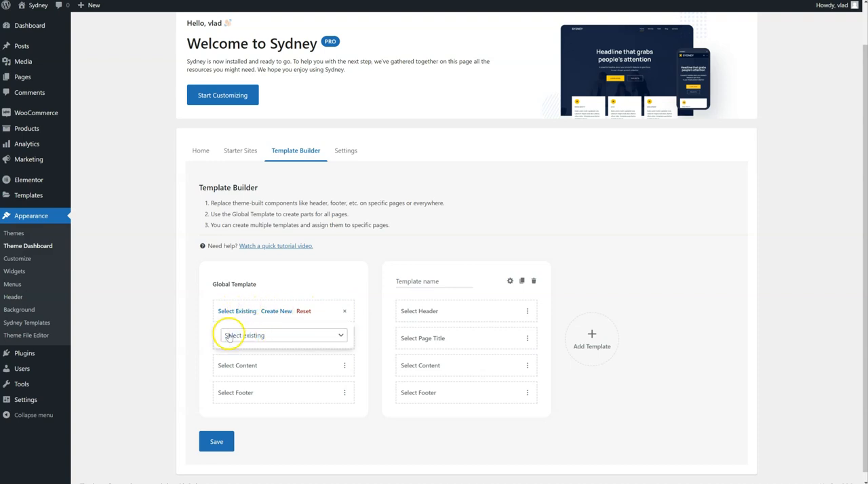
{"action": "left_click", "coordinate": [282, 335]}
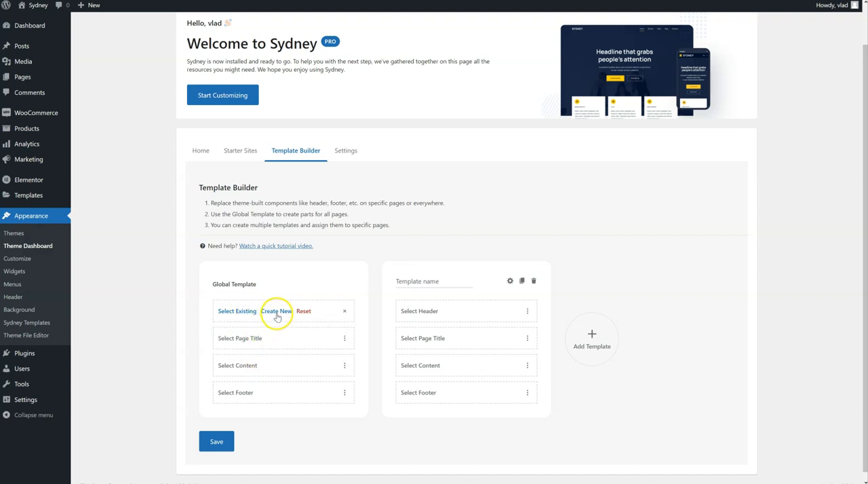
{"action": "left_click", "coordinate": [277, 311]}
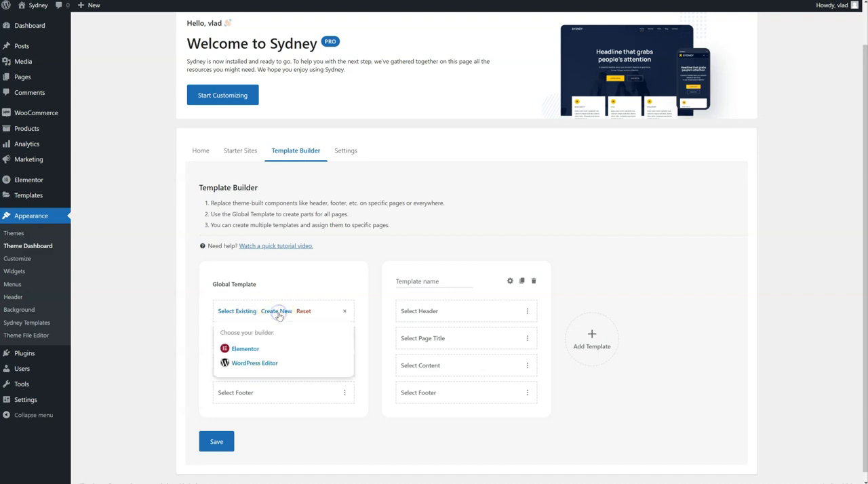
{"action": "mouse_move", "coordinate": [282, 348]}
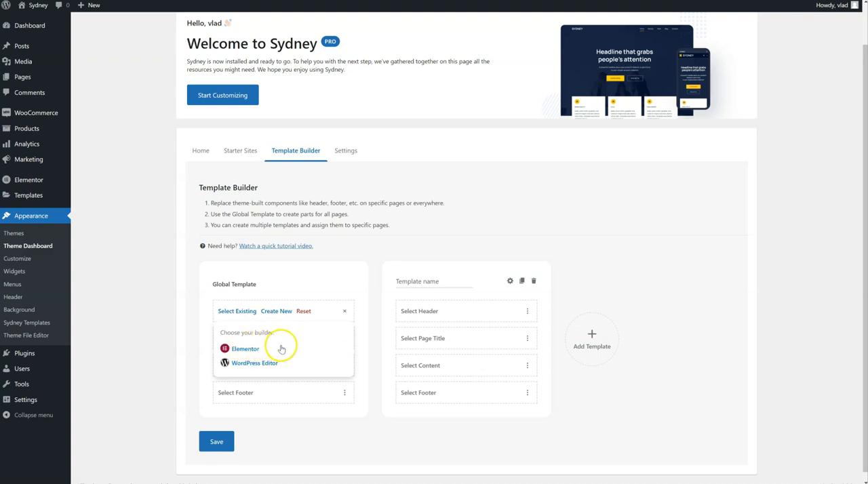
{"action": "mouse_move", "coordinate": [255, 364]}
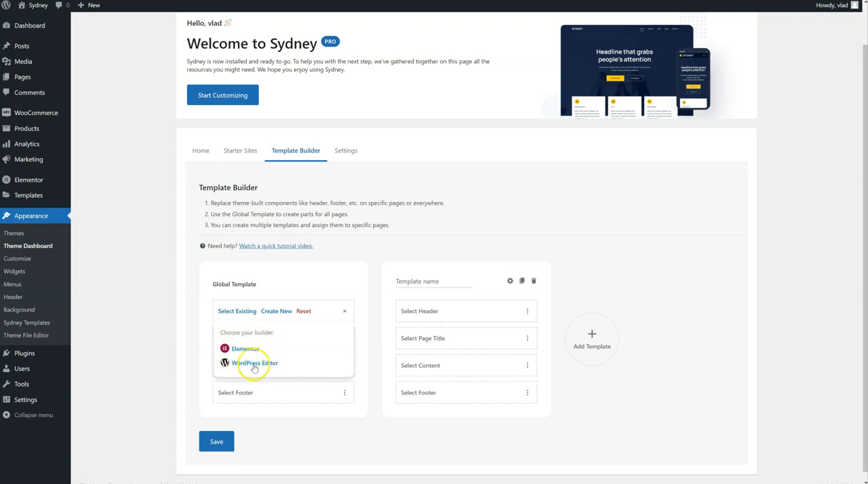
{"action": "mouse_move", "coordinate": [242, 348]}
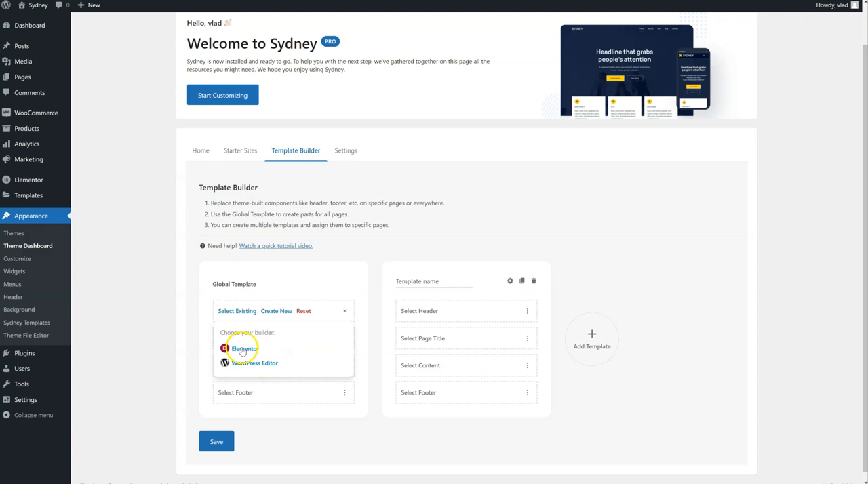
{"action": "left_click", "coordinate": [243, 349]}
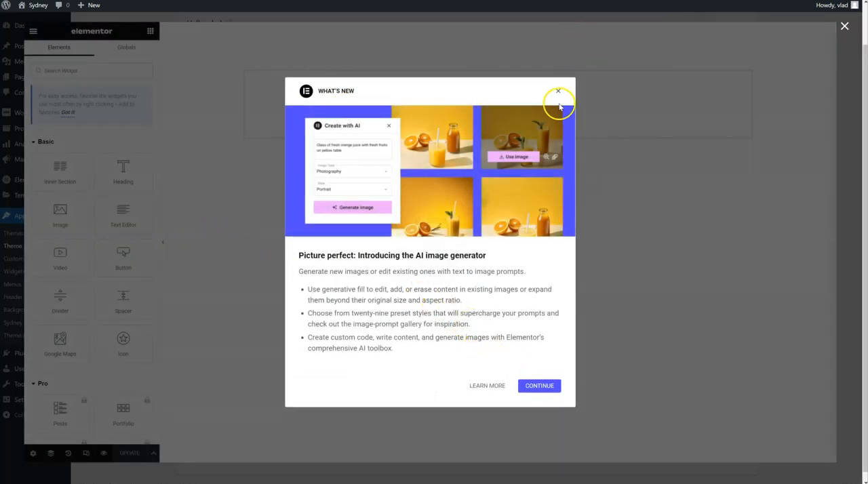
- Dismiss the What's New popup and collapse Basic and Pro groups to reach Sydney Theme Elements
{"action": "left_click", "coordinate": [559, 89]}
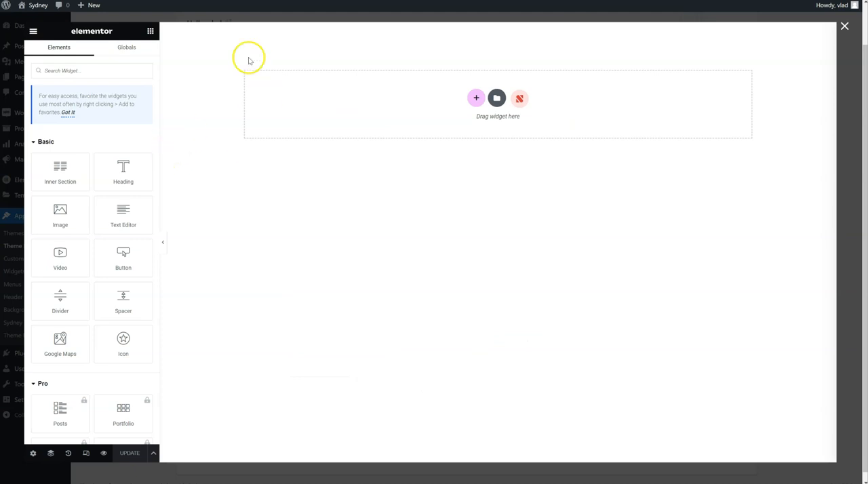
{"action": "mouse_move", "coordinate": [394, 161]}
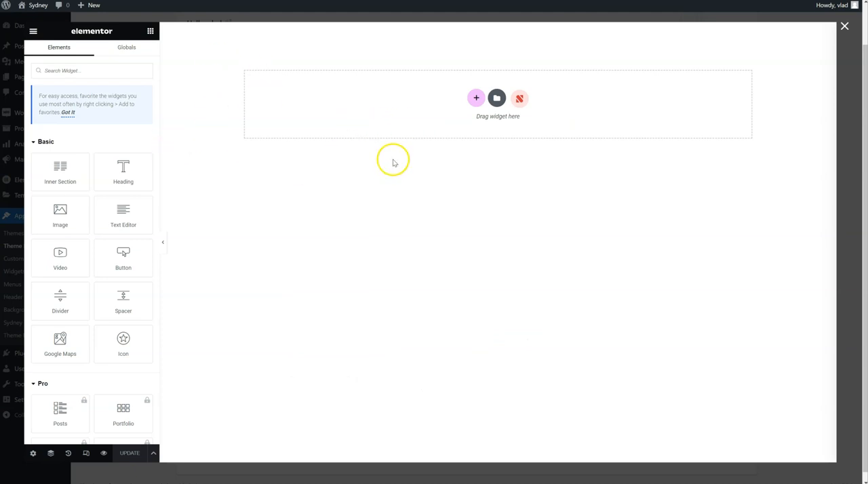
{"action": "mouse_move", "coordinate": [233, 221]}
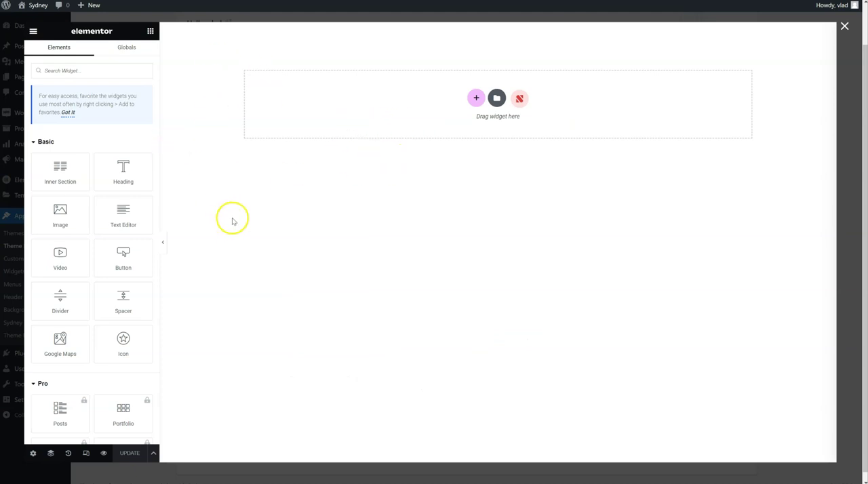
{"action": "left_click", "coordinate": [46, 141]}
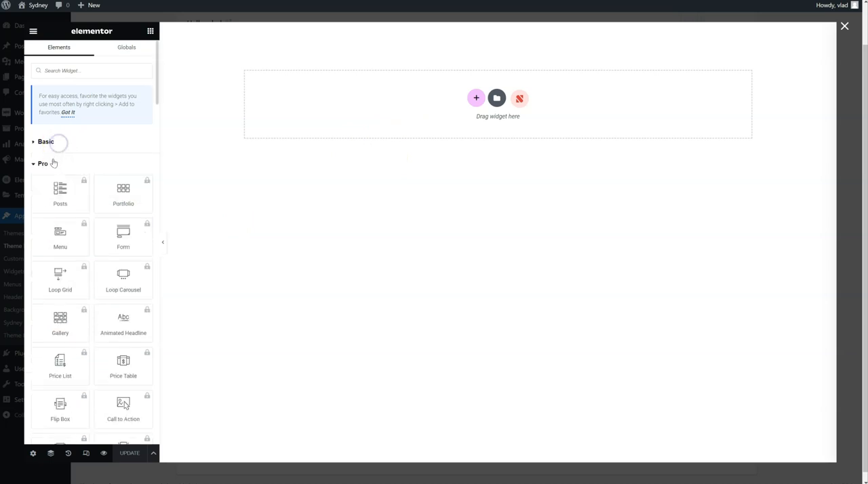
{"action": "left_click", "coordinate": [43, 164]}
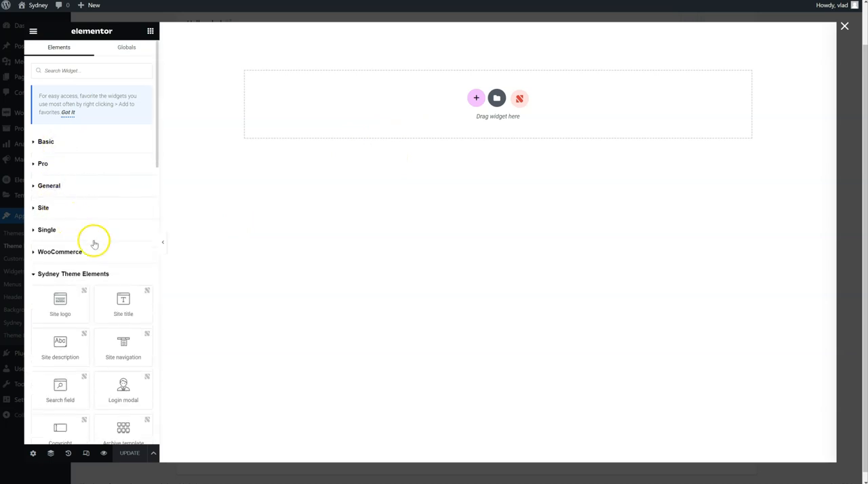
{"action": "scroll", "scroll_direction": "down", "scroll_amount": 3}
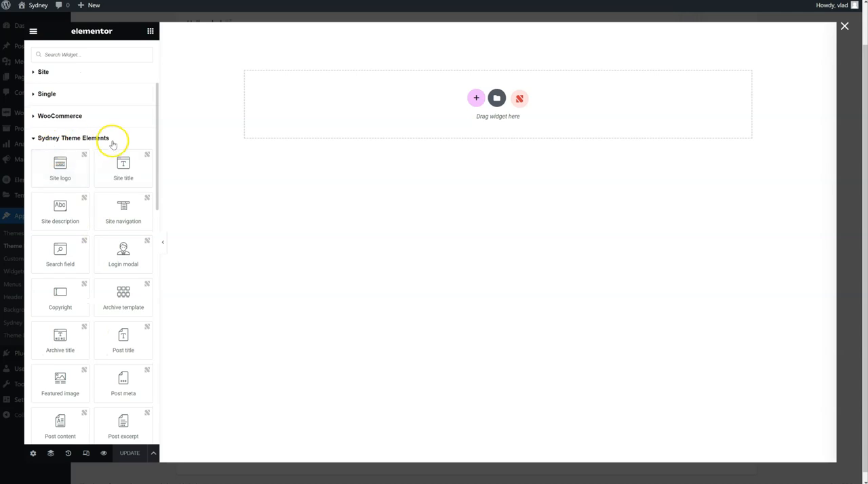
- Add a centred, pink Site title widget to the header and leave the editor
{"action": "left_click_drag", "start_coordinate": [122, 165], "coordinate": [222, 155]}
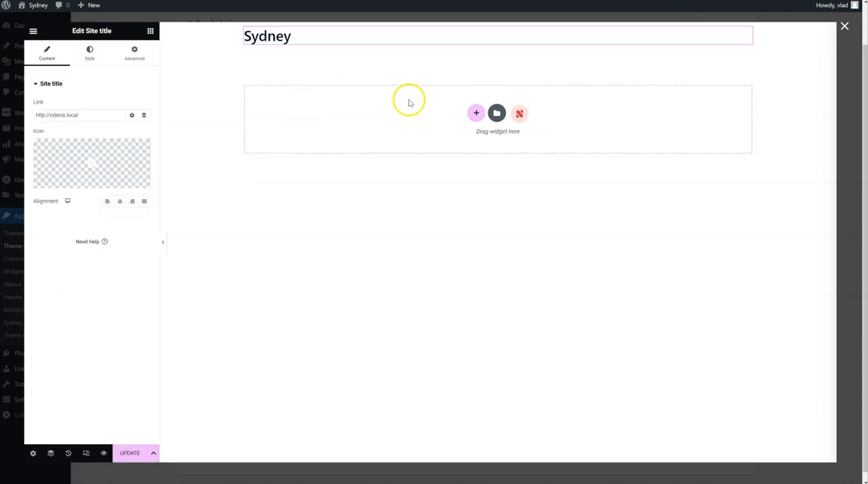
{"action": "left_click", "coordinate": [120, 201]}
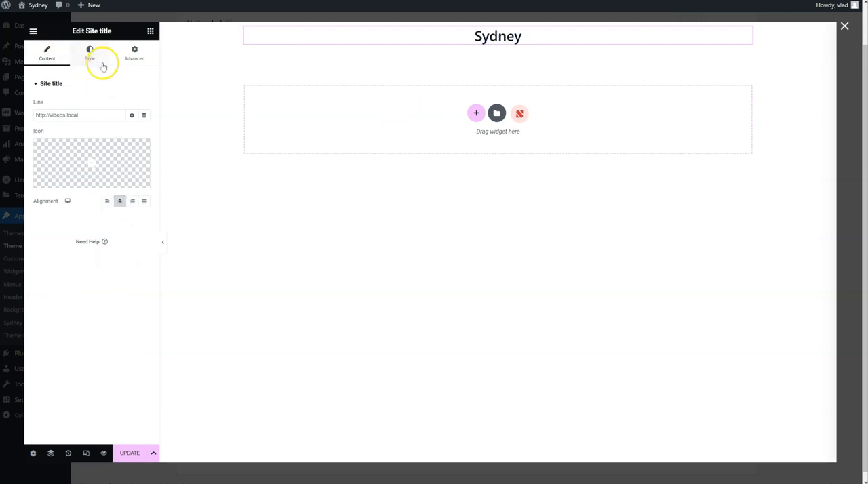
{"action": "left_click", "coordinate": [89, 53]}
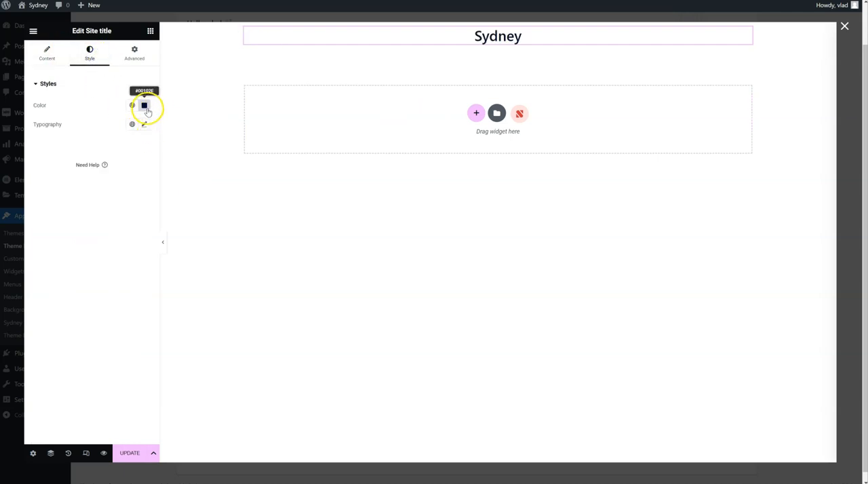
{"action": "left_click", "coordinate": [143, 106]}
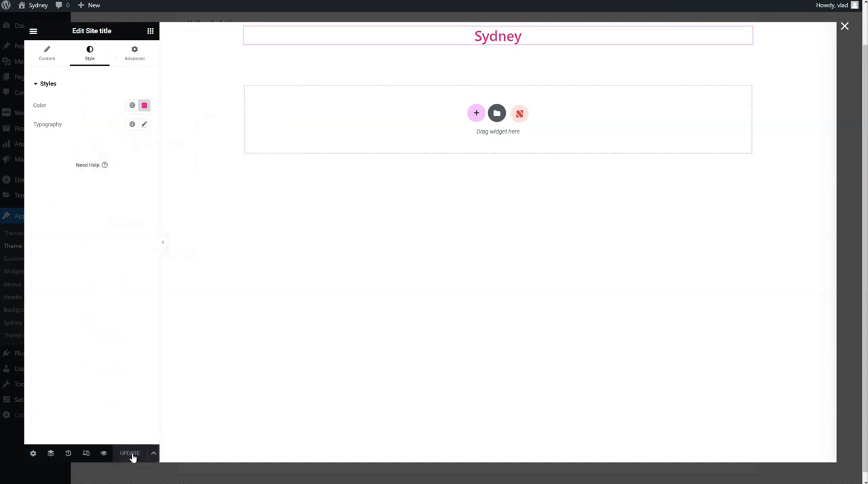
{"action": "mouse_move", "coordinate": [844, 26]}
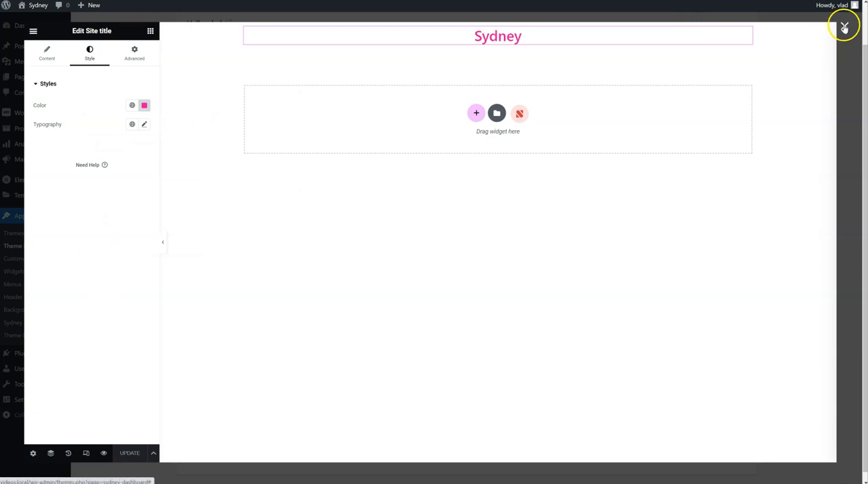
{"action": "left_click", "coordinate": [843, 28]}
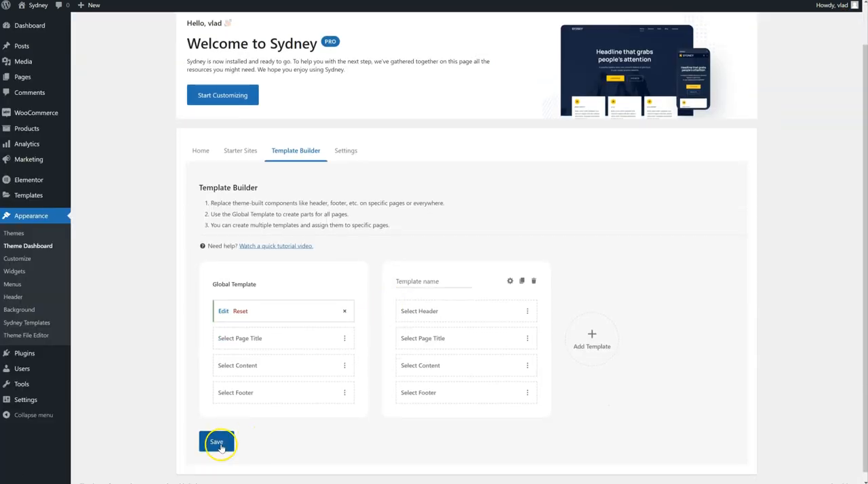
- Save the global template and visit the Travel category on the live site
{"action": "left_click", "coordinate": [220, 442]}
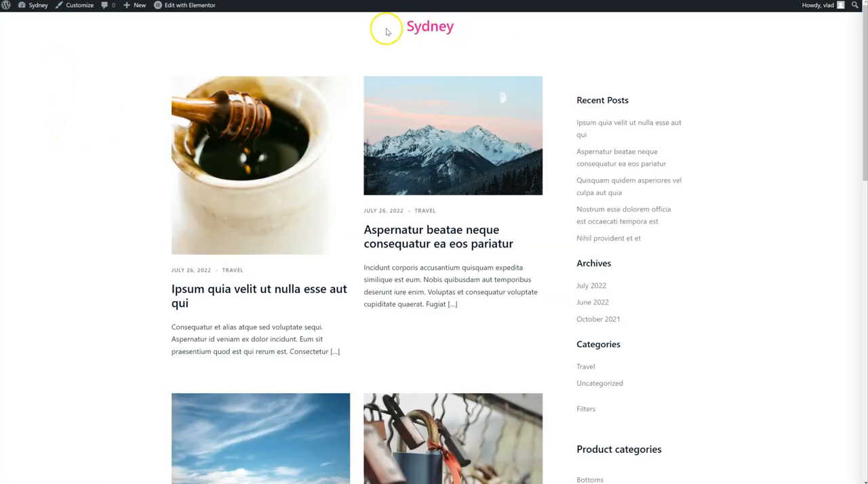
{"action": "mouse_move", "coordinate": [564, 67]}
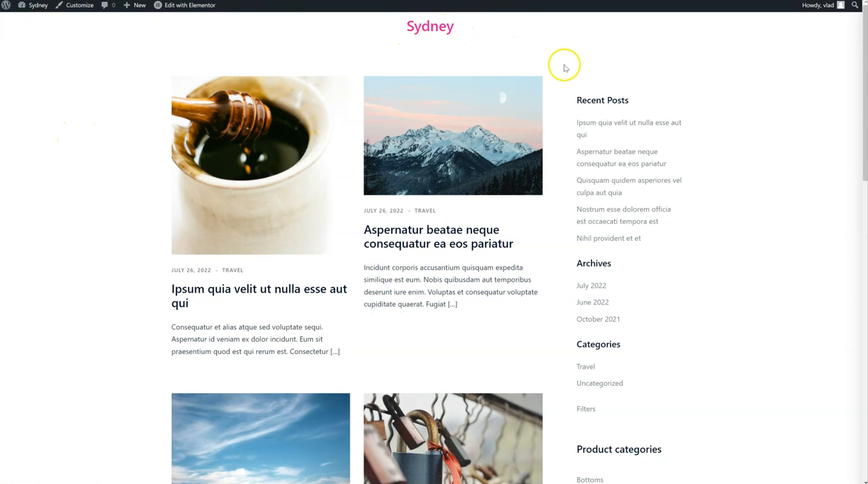
{"action": "mouse_move", "coordinate": [565, 278]}
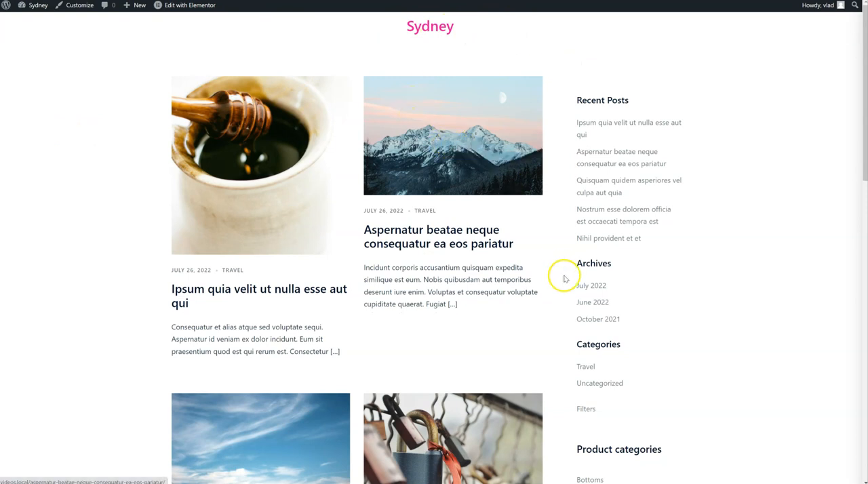
{"action": "mouse_move", "coordinate": [426, 212]}
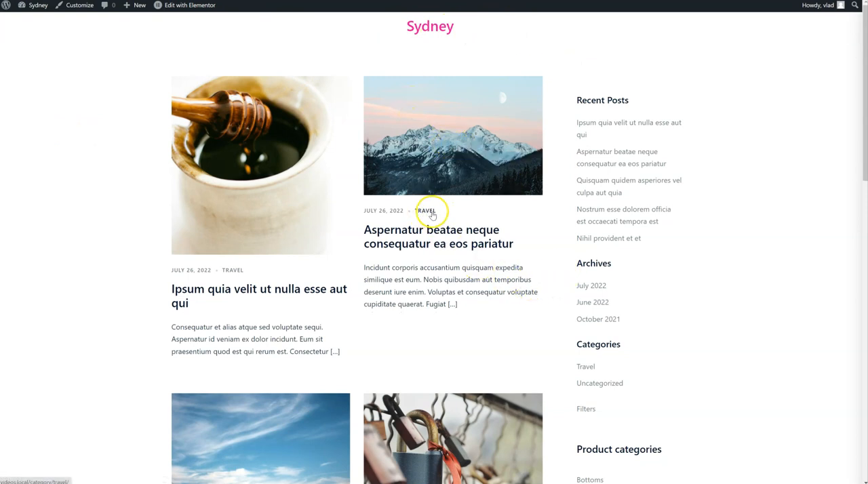
{"action": "left_click", "coordinate": [425, 211]}
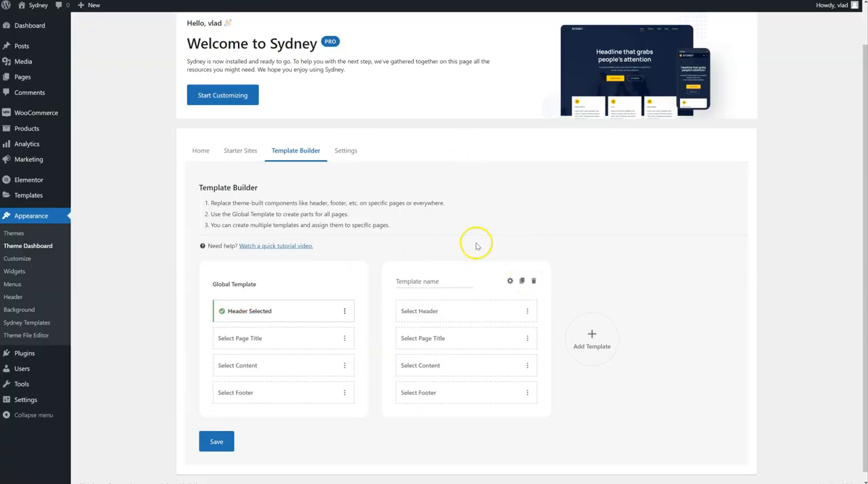
{"action": "mouse_move", "coordinate": [520, 328]}
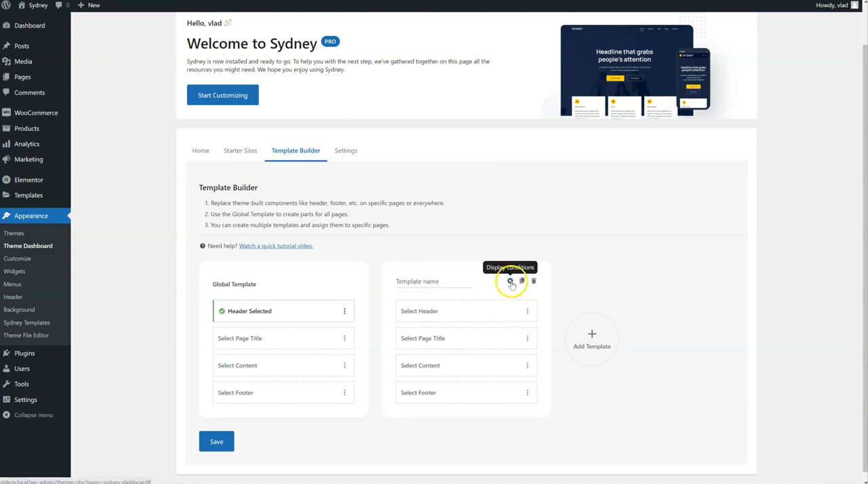
- Set the second template's display condition to Category name, searching 'tra'
{"action": "left_click", "coordinate": [509, 281]}
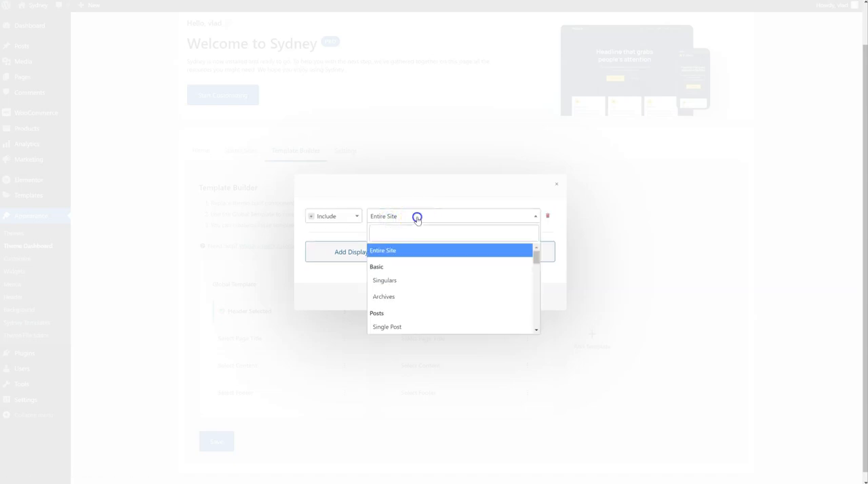
{"action": "scroll", "scroll_direction": "down", "scroll_amount": 3}
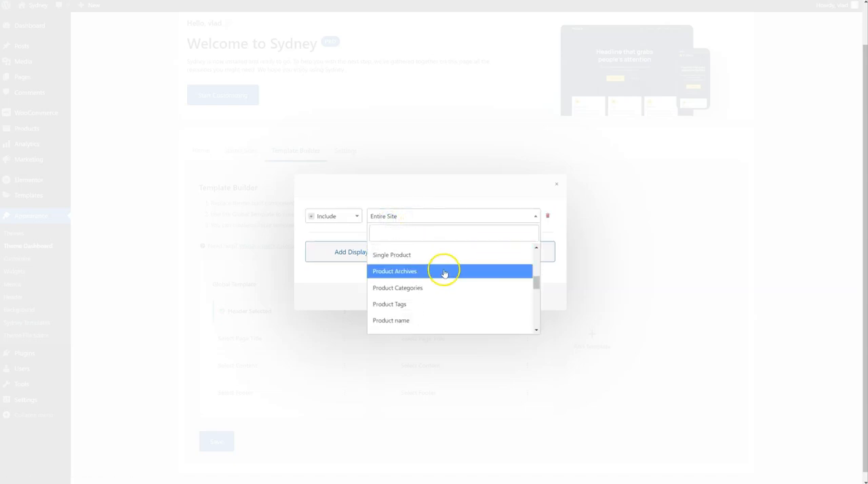
{"action": "scroll", "scroll_direction": "down", "scroll_amount": 3}
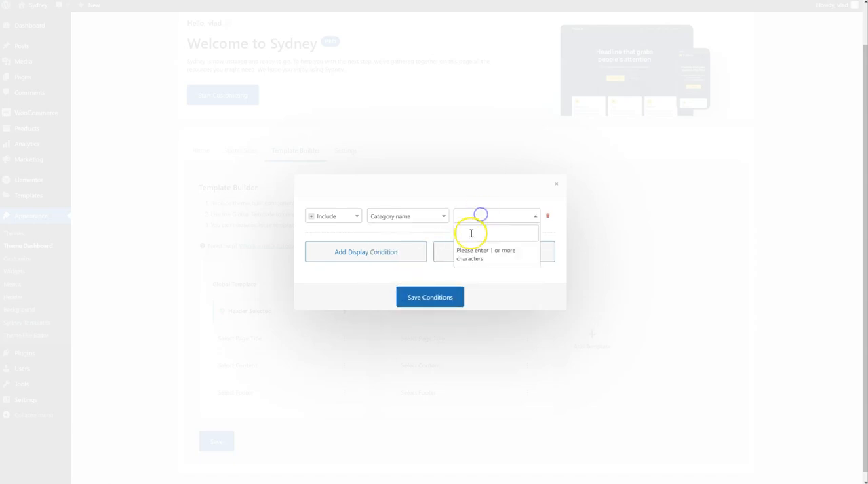
{"action": "type", "text": "tra"}
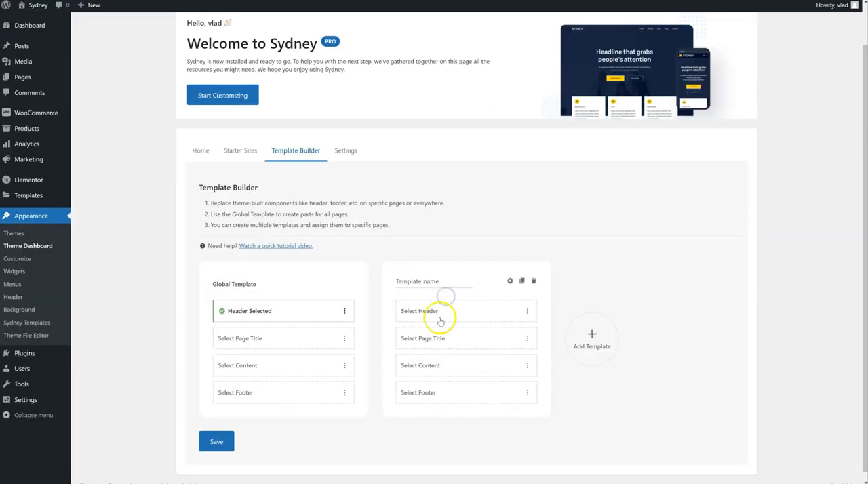
- Create a new Elementor header for the second template and drop in a Site title widget
{"action": "left_click", "coordinate": [419, 310]}
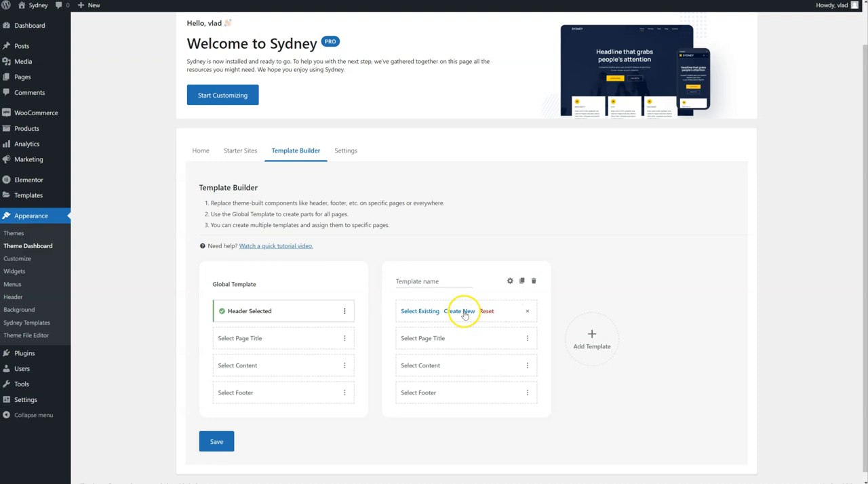
{"action": "left_click", "coordinate": [458, 310]}
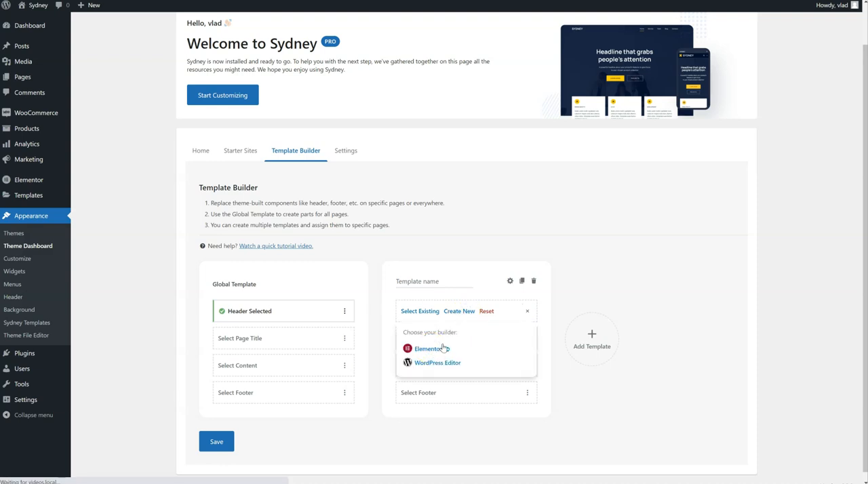
{"action": "left_click", "coordinate": [428, 348]}
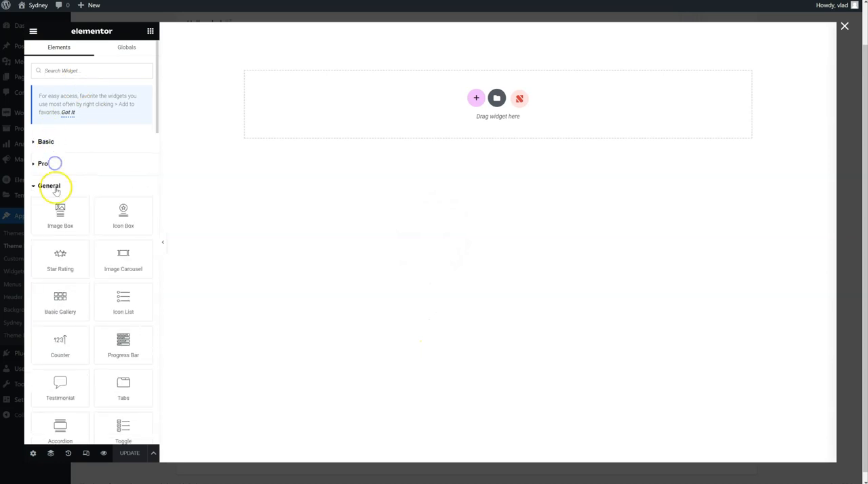
{"action": "scroll", "scroll_direction": "down", "scroll_amount": 3}
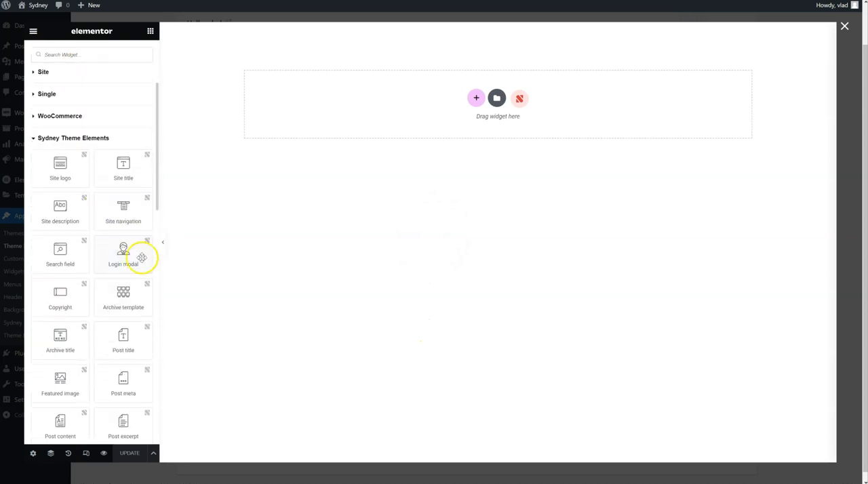
{"action": "left_click_drag", "start_coordinate": [122, 166], "coordinate": [404, 61]}
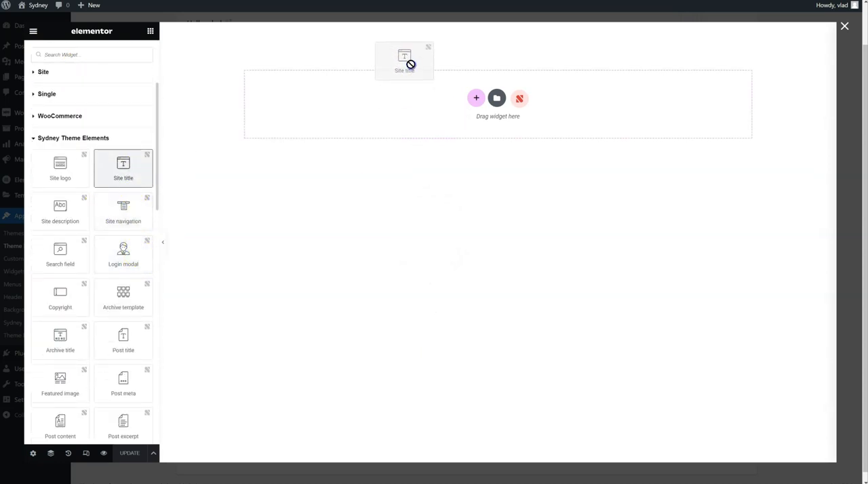
{"action": "left_click_drag", "start_coordinate": [122, 165], "coordinate": [404, 61]}
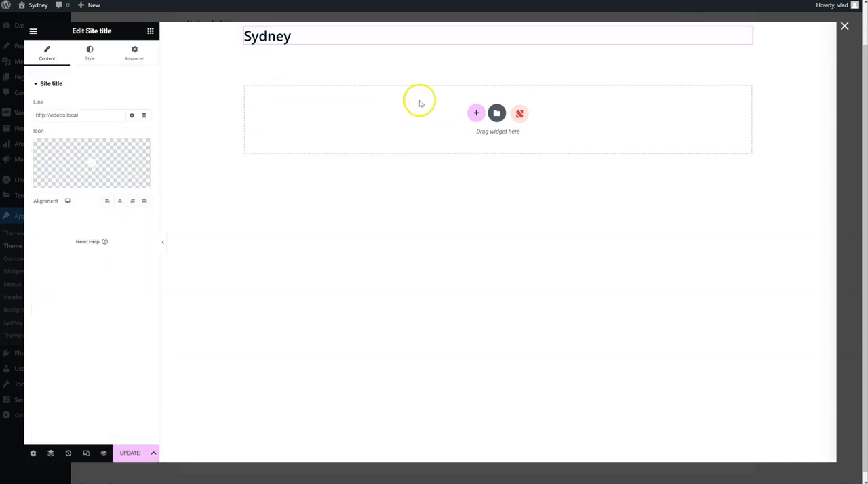
- Centre the site title and colour it green
{"action": "left_click", "coordinate": [119, 201]}
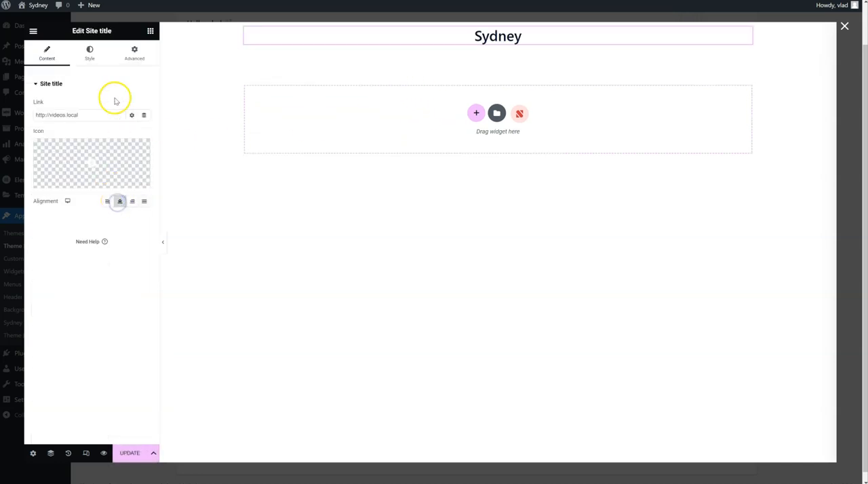
{"action": "left_click", "coordinate": [90, 53]}
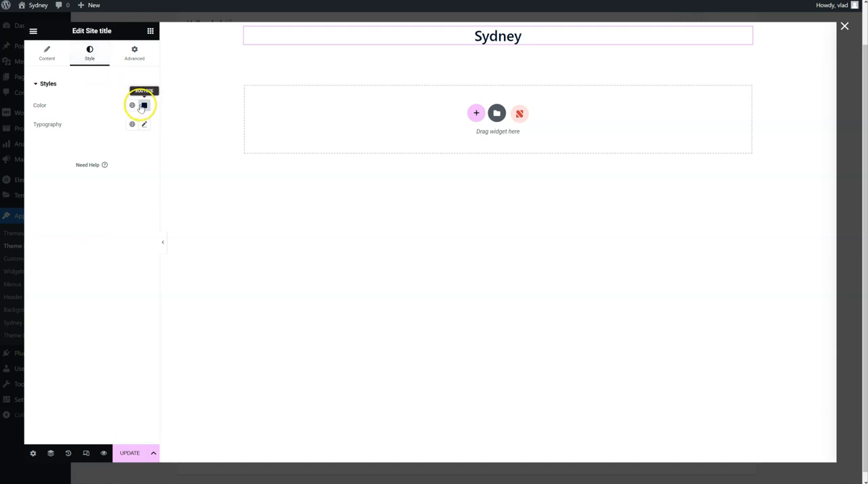
{"action": "left_click", "coordinate": [143, 106]}
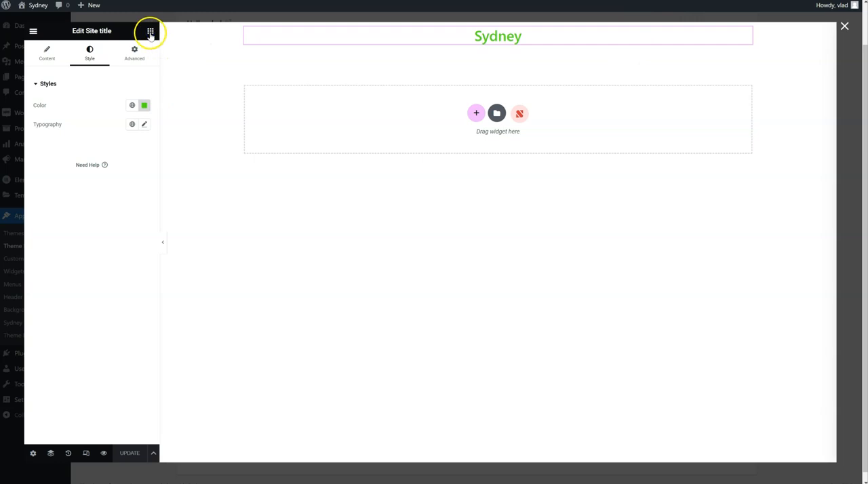
{"action": "left_click", "coordinate": [149, 31]}
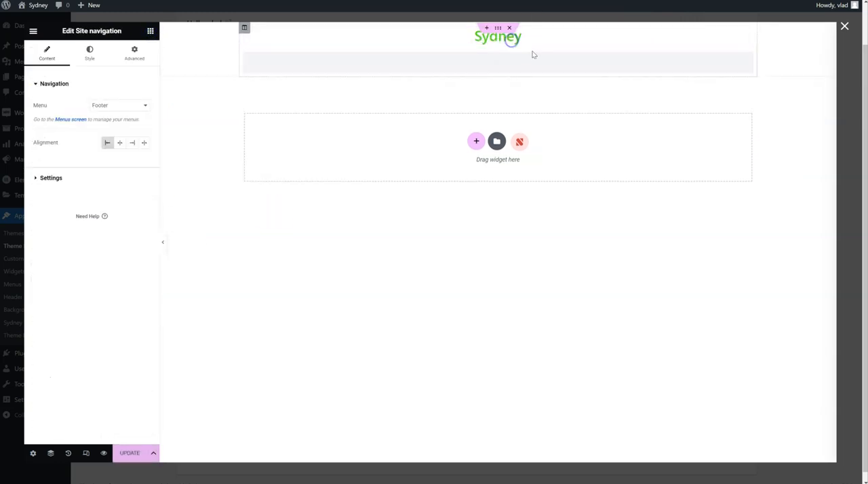
- Add a centred Site navigation showing the Main menu, then close the editor
{"action": "left_click", "coordinate": [119, 143]}
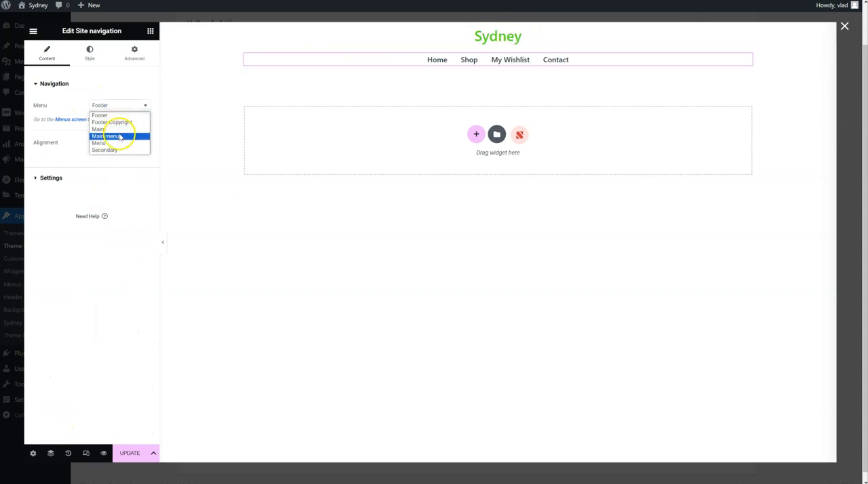
{"action": "left_click", "coordinate": [108, 135]}
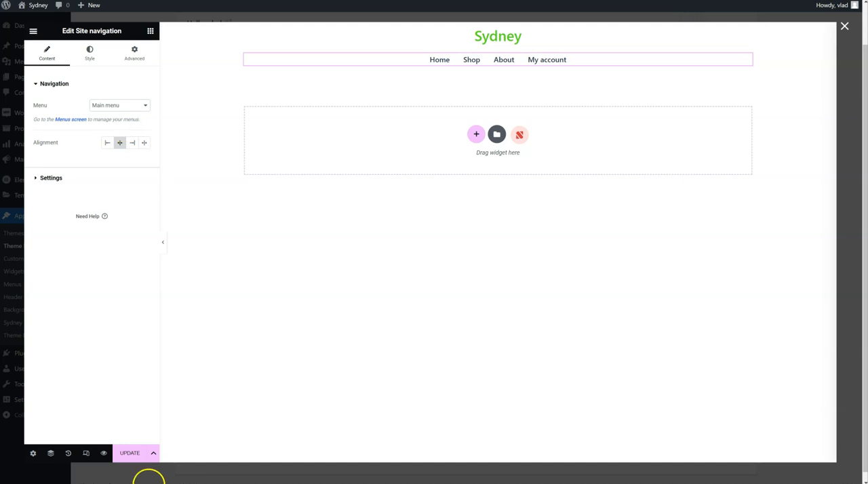
{"action": "mouse_move", "coordinate": [196, 434]}
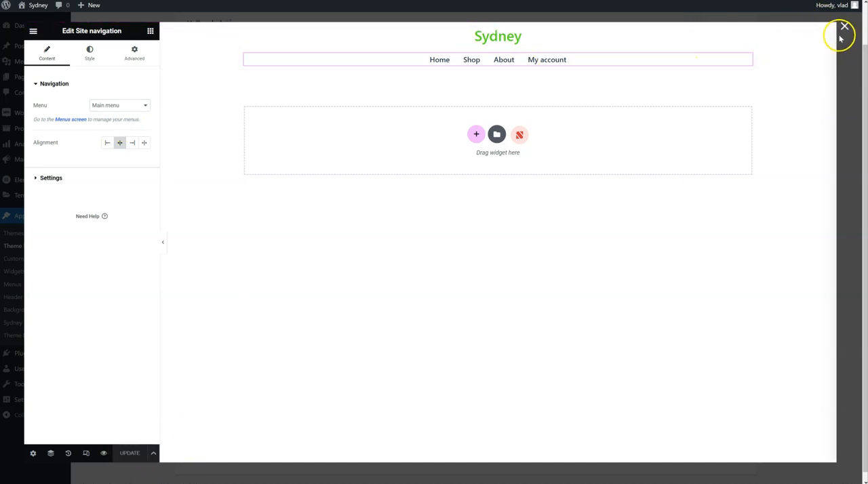
{"action": "left_click", "coordinate": [843, 26]}
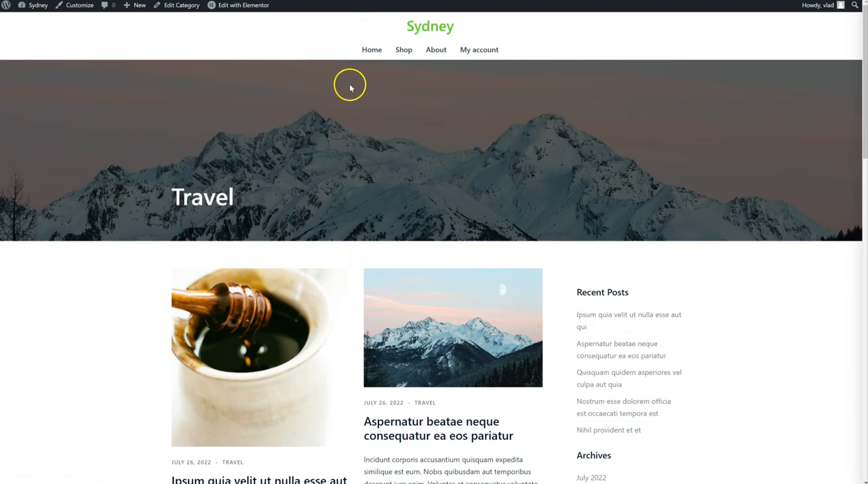
{"action": "mouse_move", "coordinate": [499, 162]}
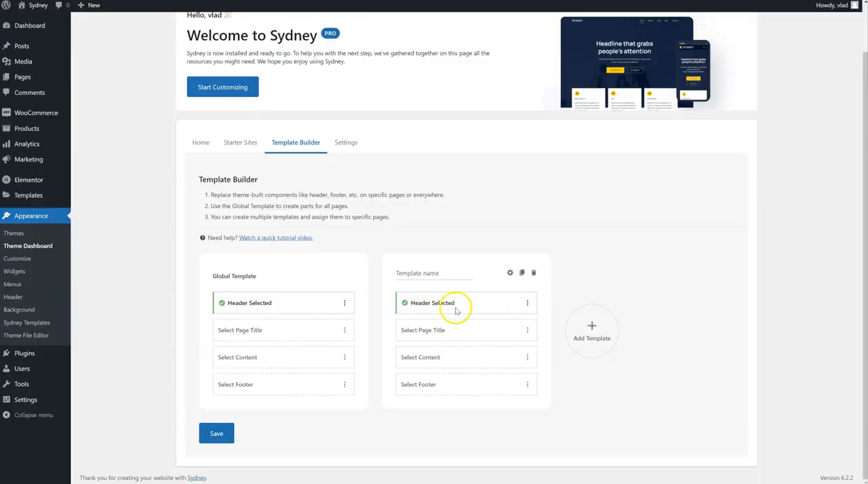
{"action": "mouse_move", "coordinate": [434, 409]}
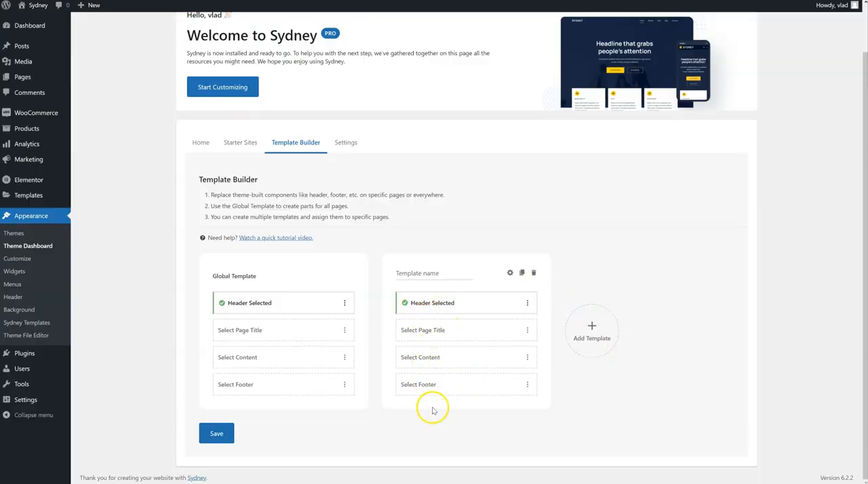
{"action": "mouse_move", "coordinate": [414, 359]}
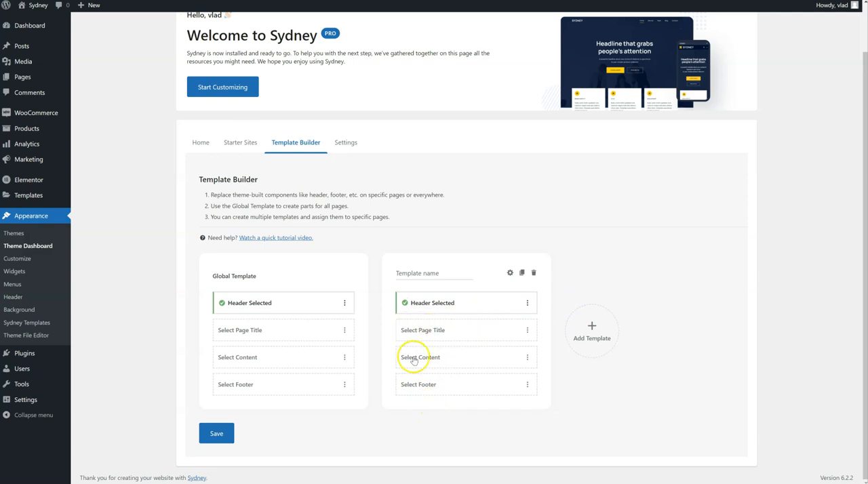
{"action": "mouse_move", "coordinate": [456, 412]}
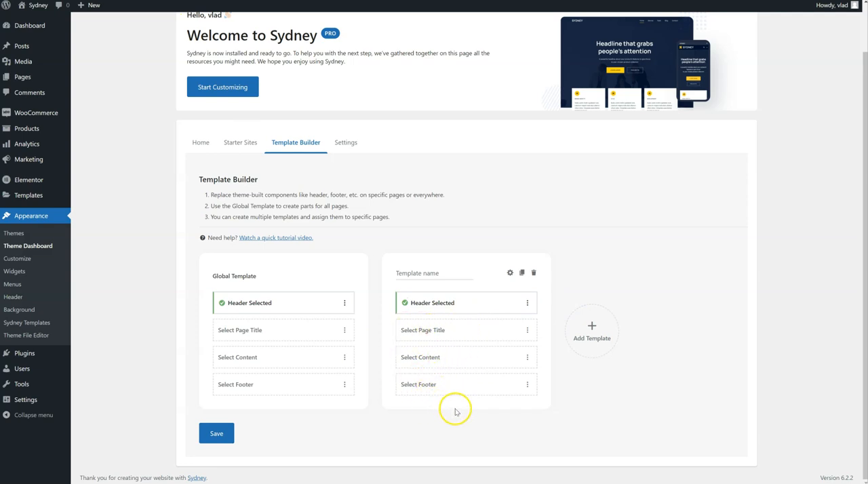
{"action": "mouse_move", "coordinate": [521, 272]}
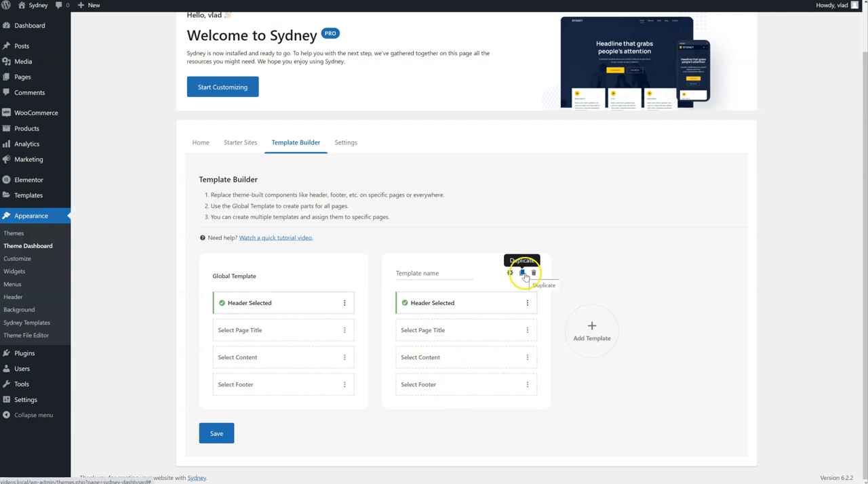
{"action": "mouse_move", "coordinate": [524, 273]}
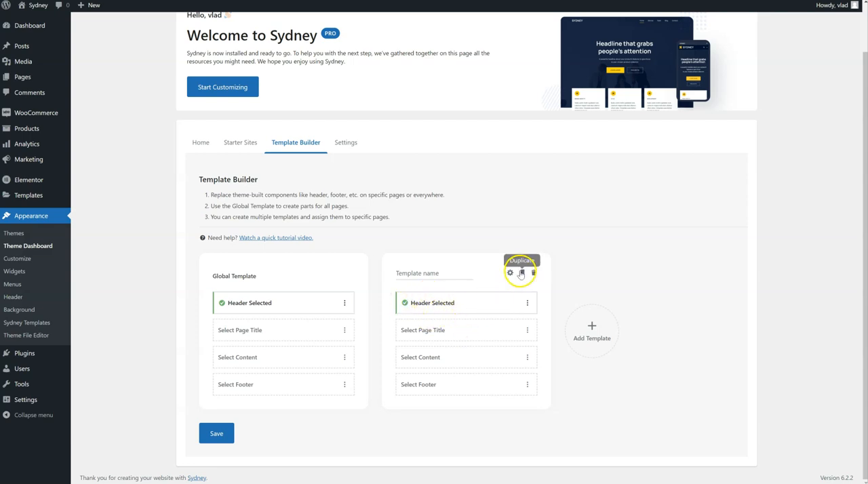
- Change the second template's display condition to Singulars, save conditions and save templates
{"action": "left_click", "coordinate": [510, 274]}
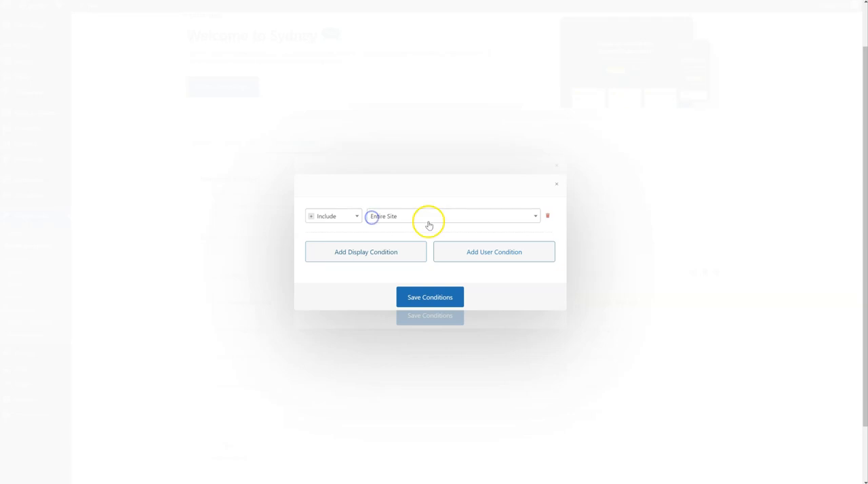
{"action": "left_click", "coordinate": [450, 215]}
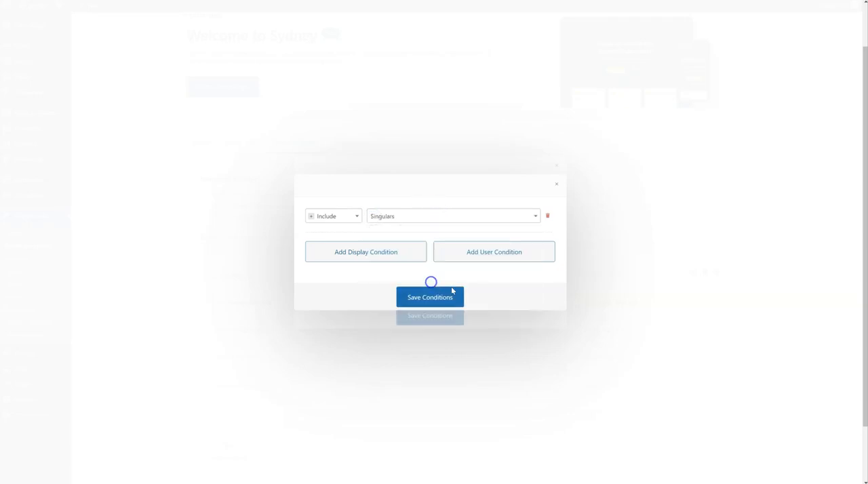
{"action": "left_click", "coordinate": [429, 297]}
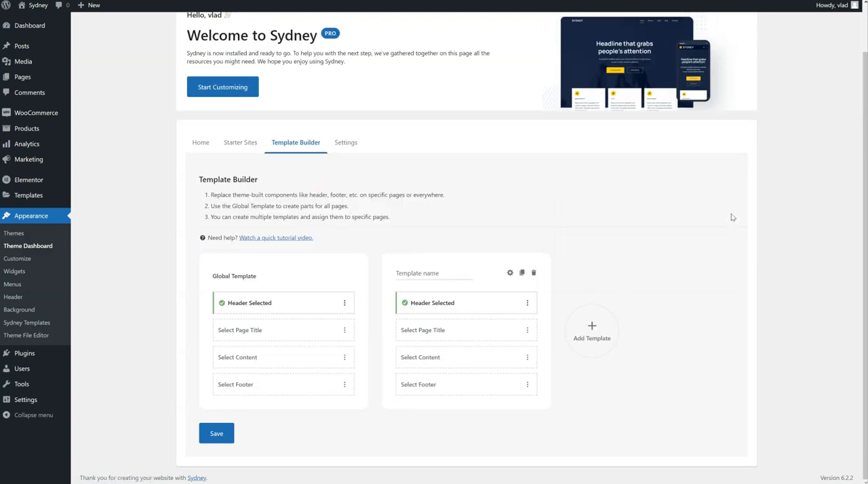
{"action": "left_click", "coordinate": [216, 434]}
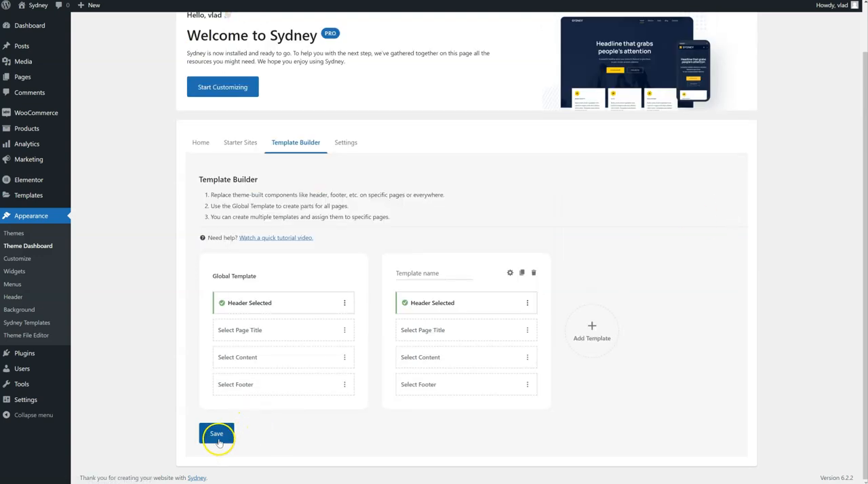